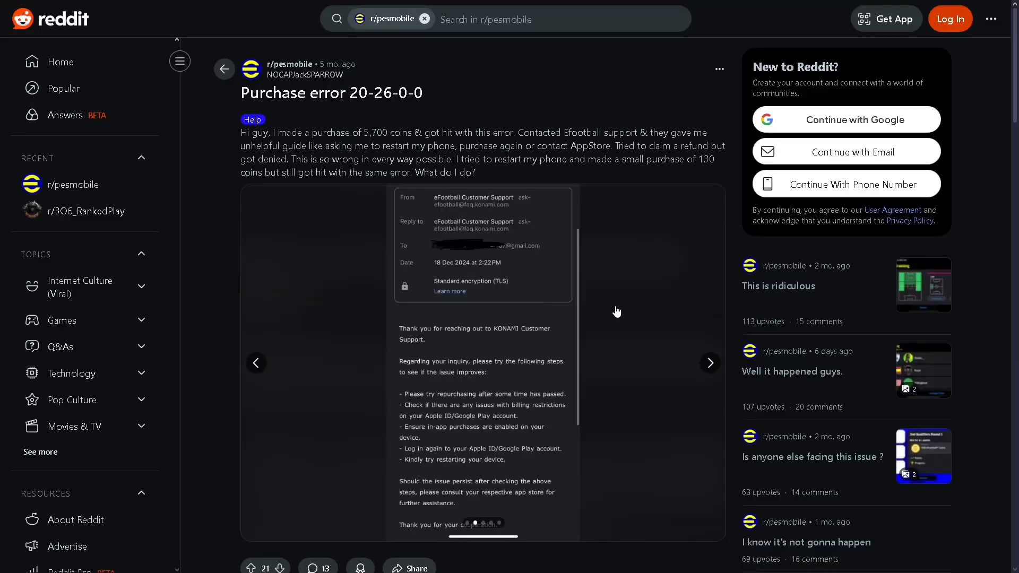
Show the Unable to Purchase error-code screenshot, then scroll toward the comments.
click(710, 363)
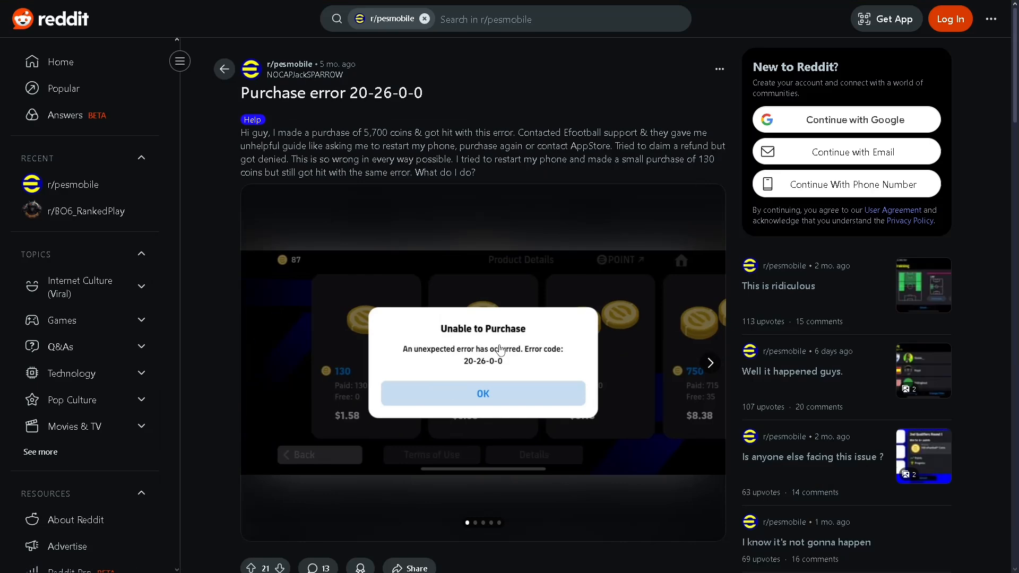
mouse_move(523, 344)
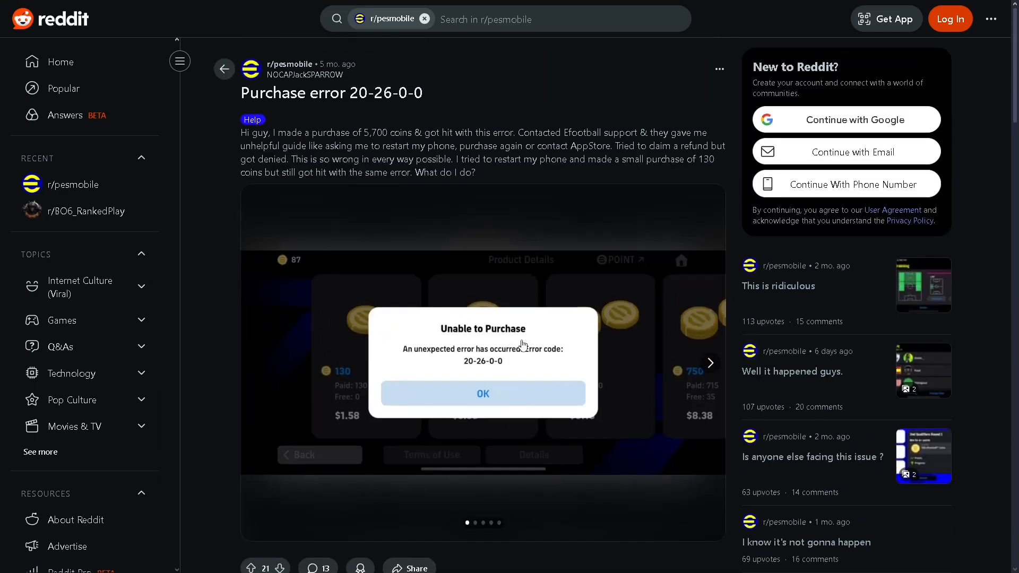
scroll(down, 3)
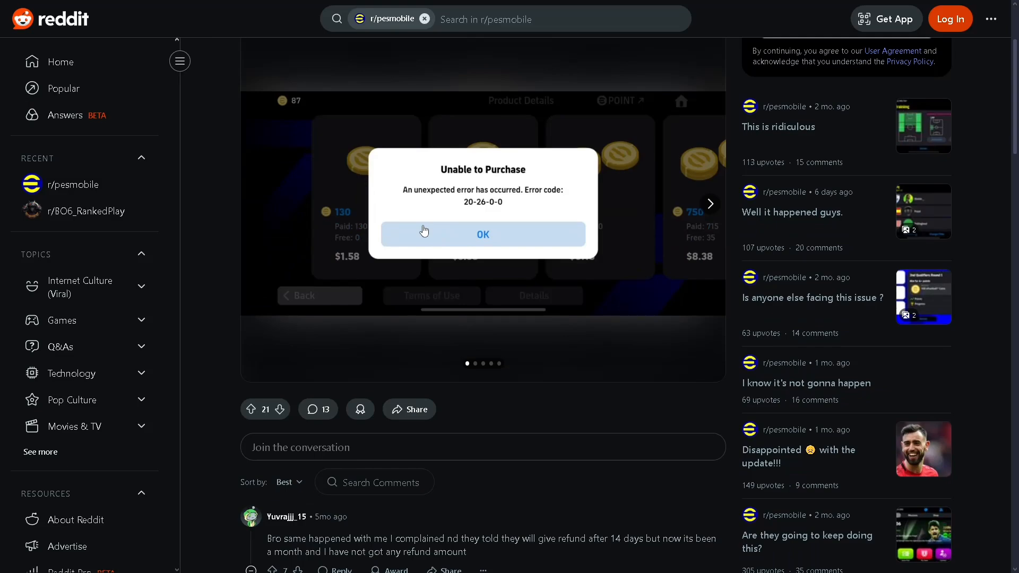
mouse_move(548, 229)
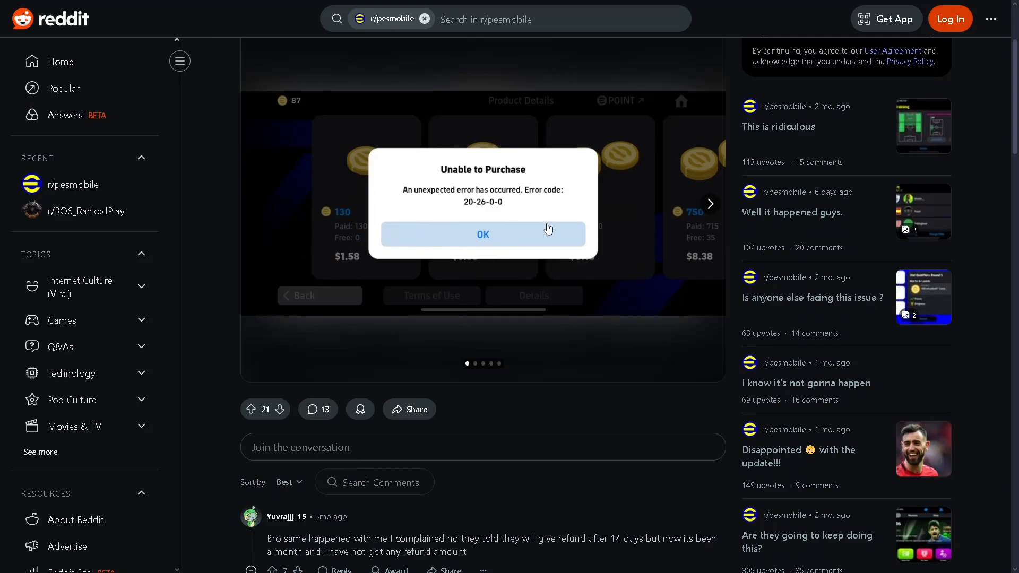
Scroll the comments to the OP's 'Update:' reply about the merchant-dispute refund.
scroll(down, 3)
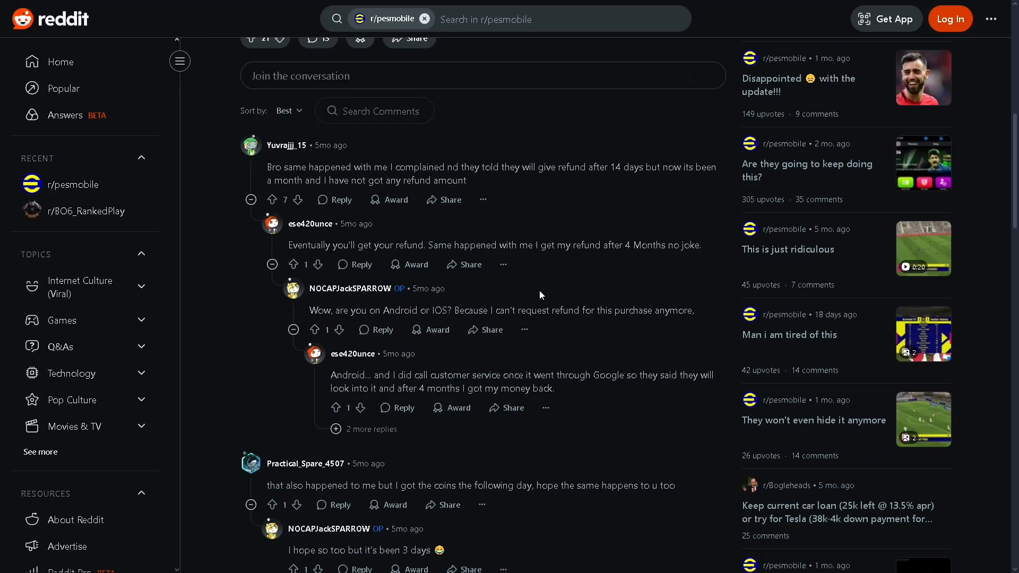
scroll(up, 3)
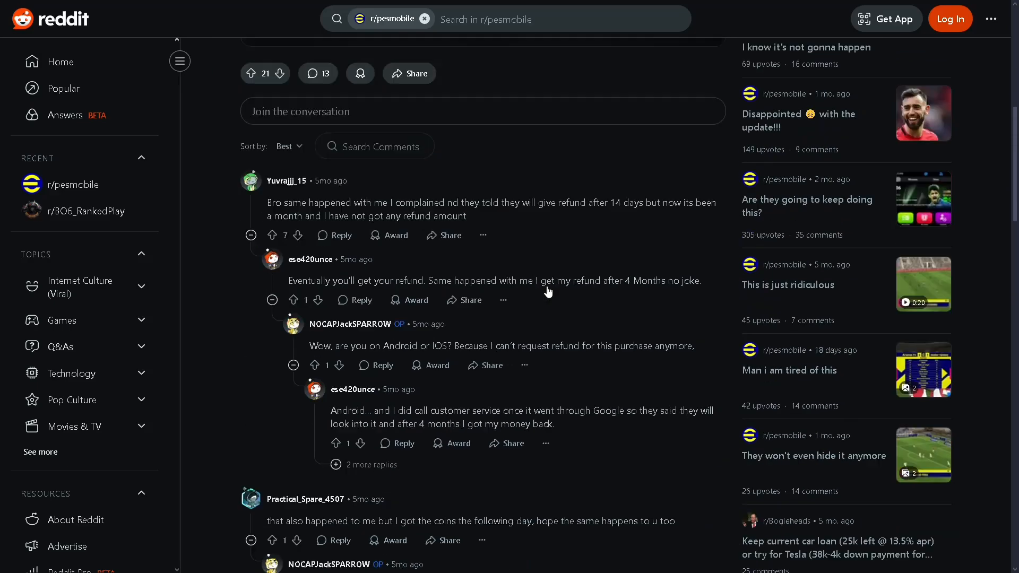
scroll(down, 3)
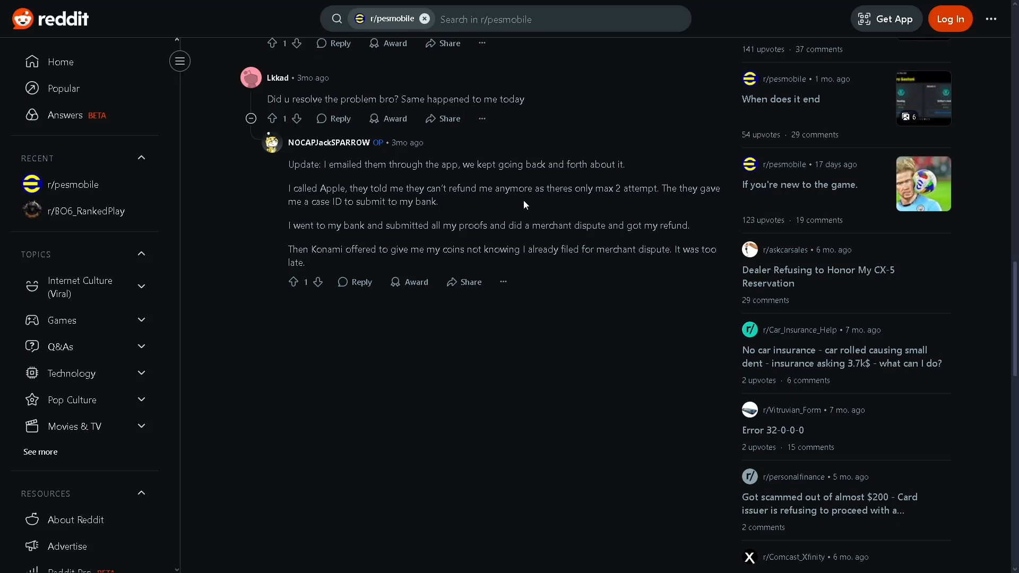
mouse_move(403, 168)
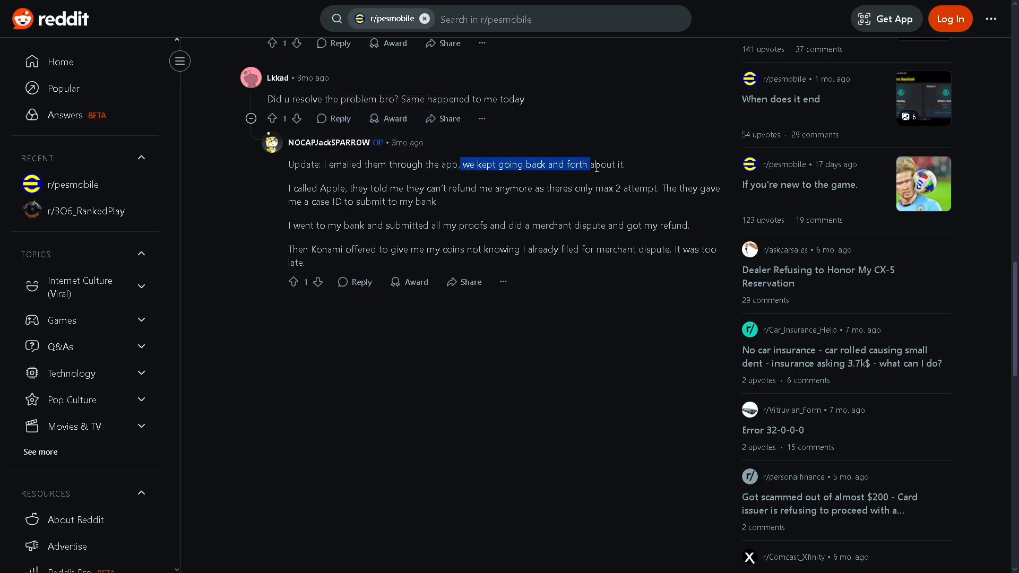
click(582, 182)
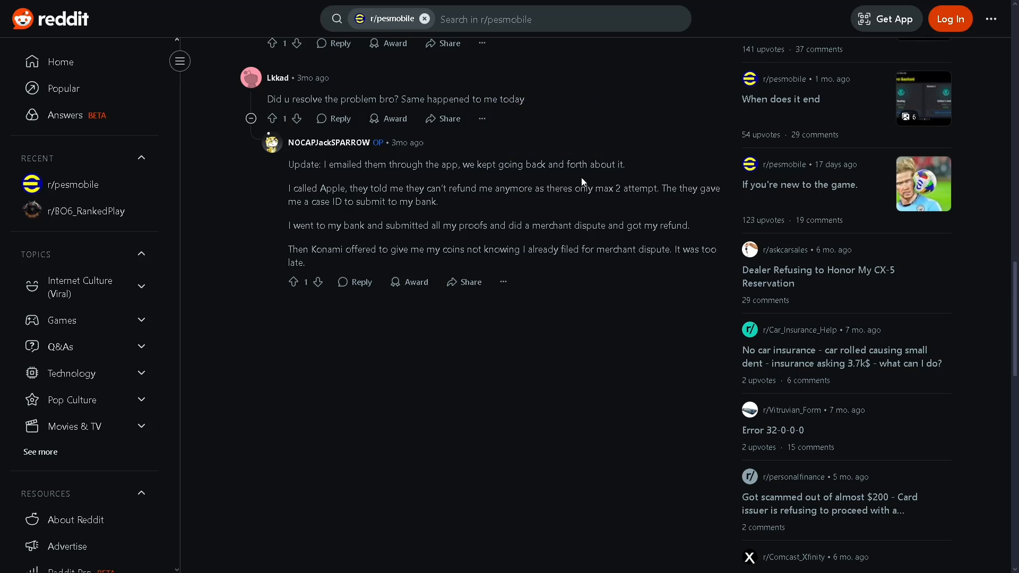
scroll(up, 3)
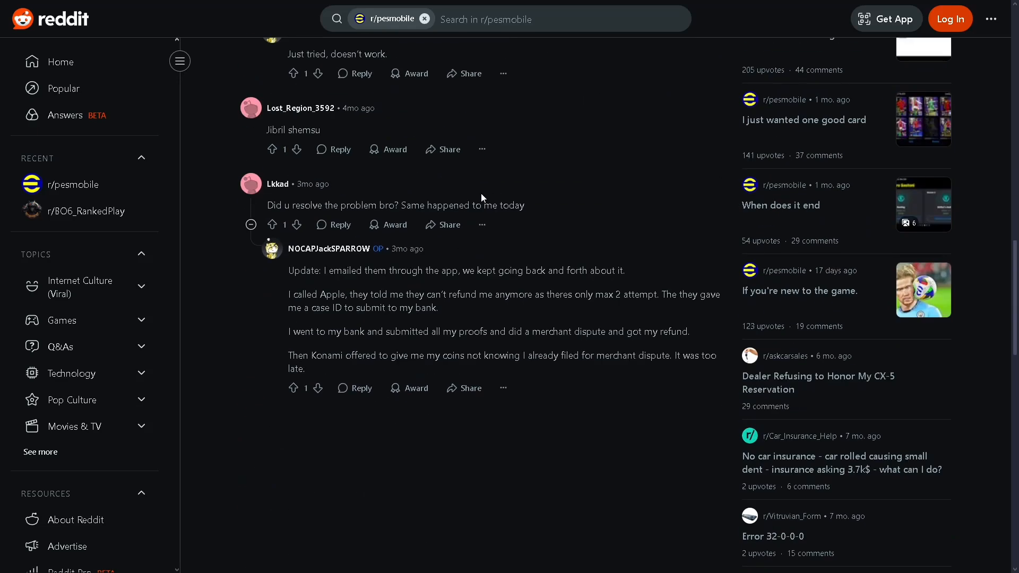
mouse_move(287, 299)
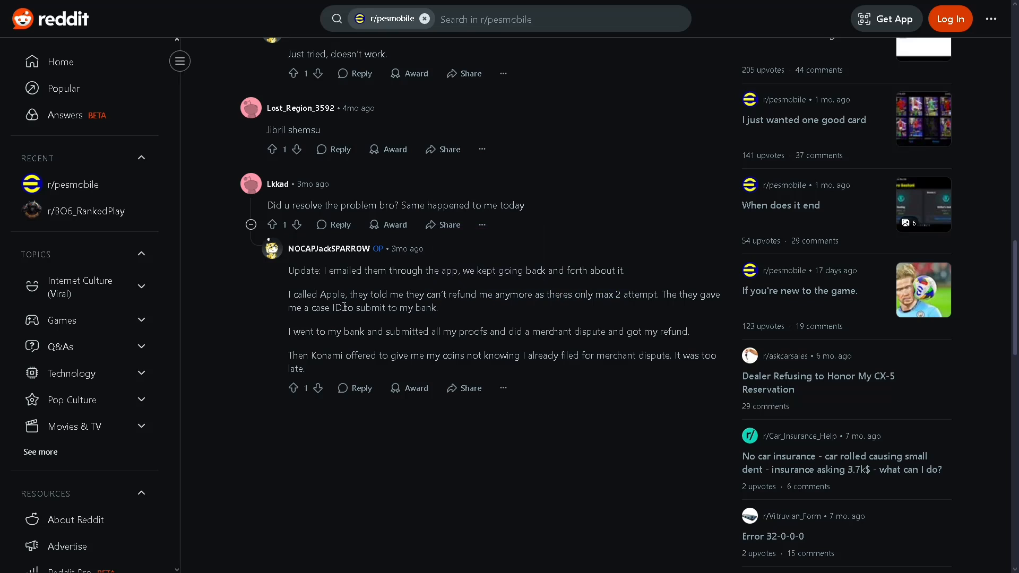
double_click(331, 307)
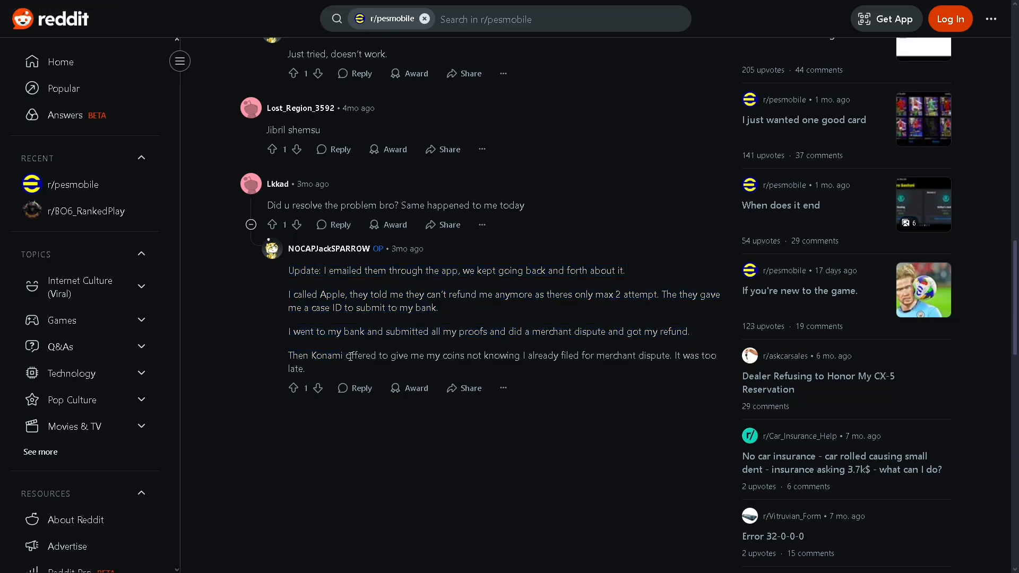
mouse_move(503, 346)
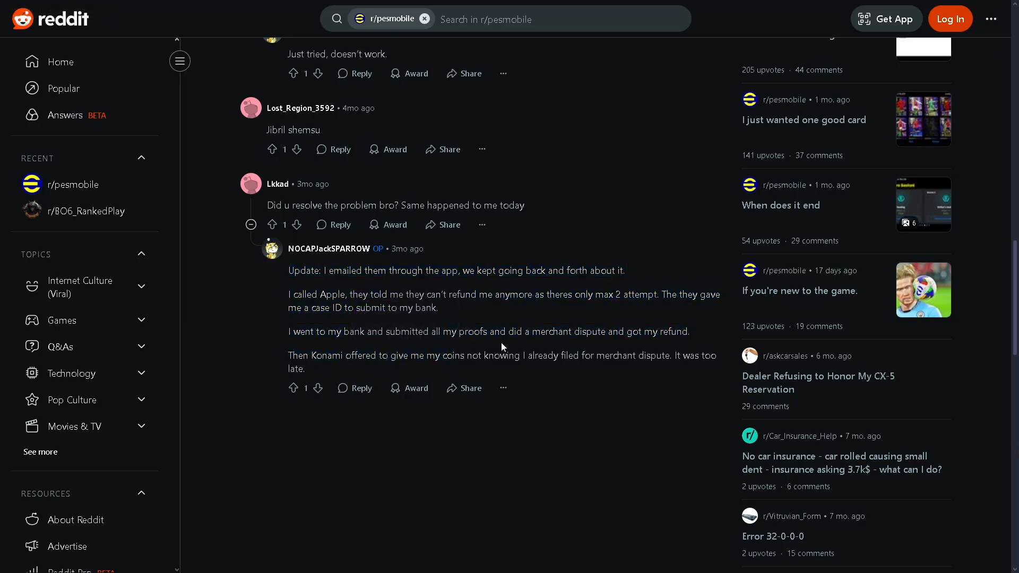
mouse_move(524, 321)
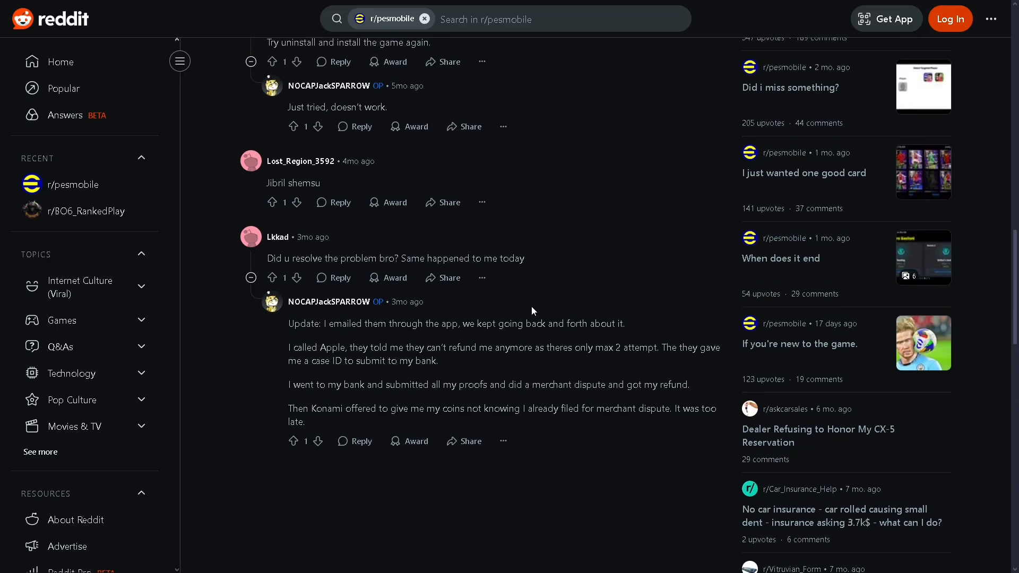
mouse_move(561, 337)
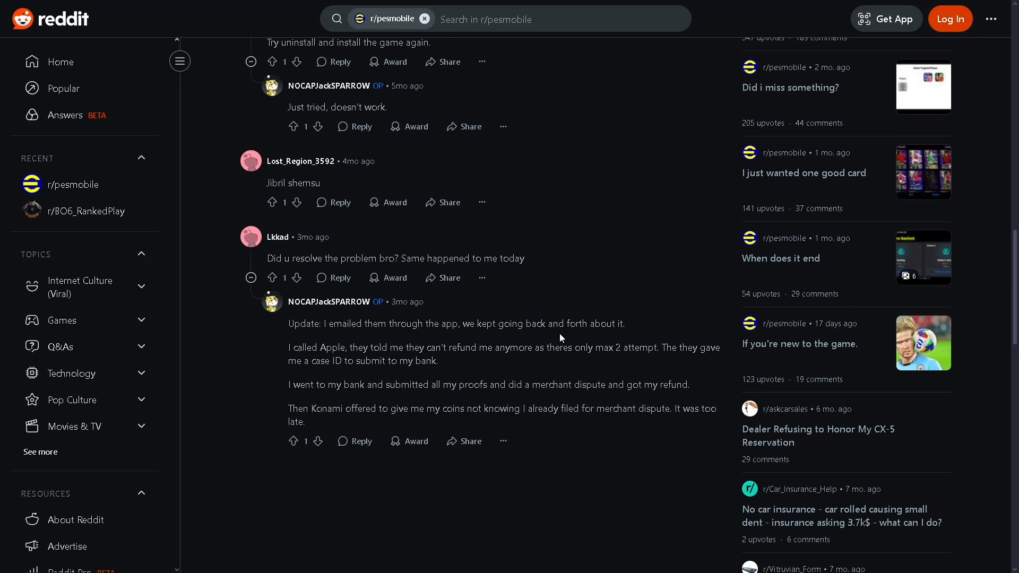
mouse_move(325, 328)
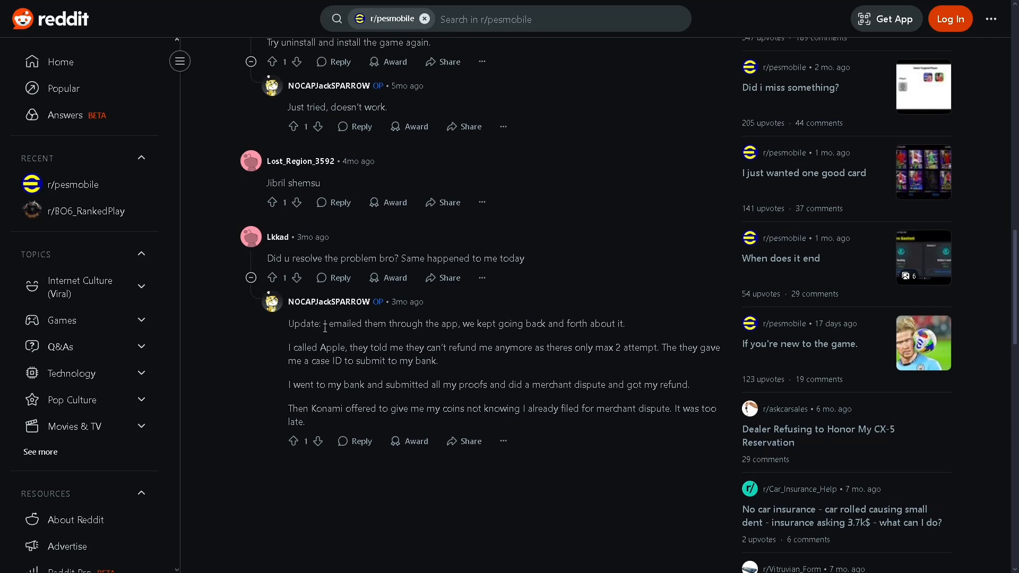
mouse_move(406, 419)
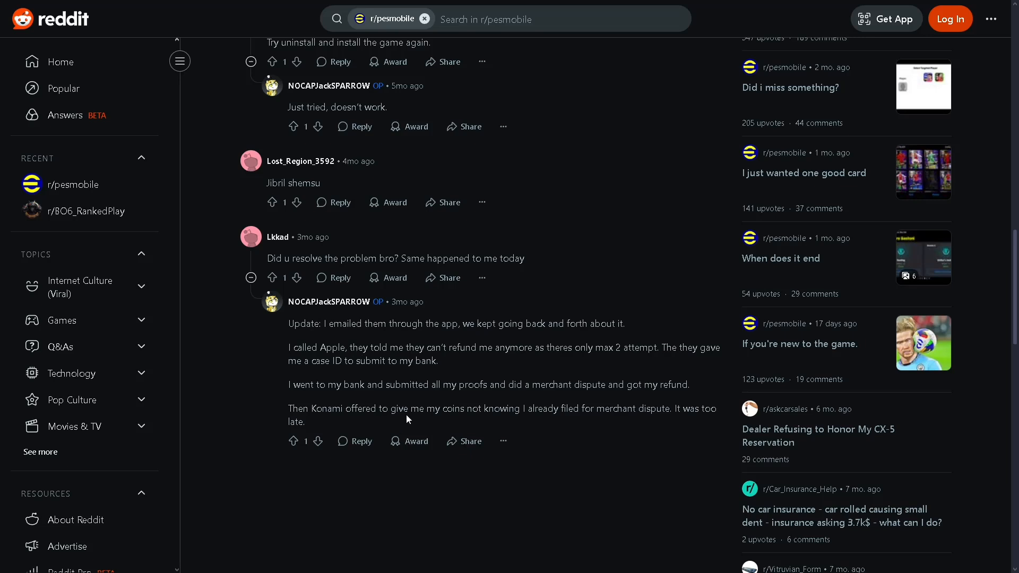
mouse_move(470, 383)
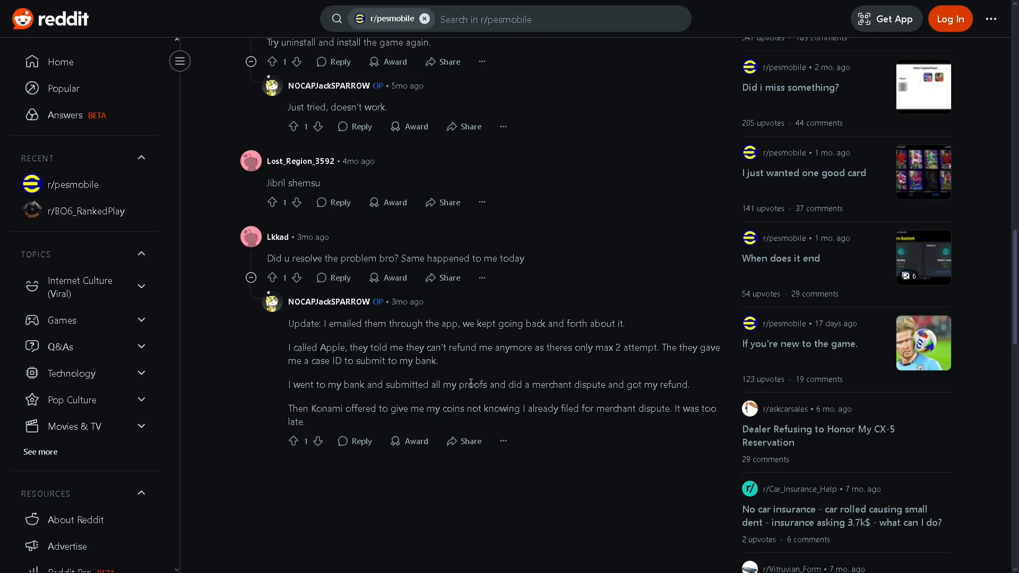
mouse_move(468, 377)
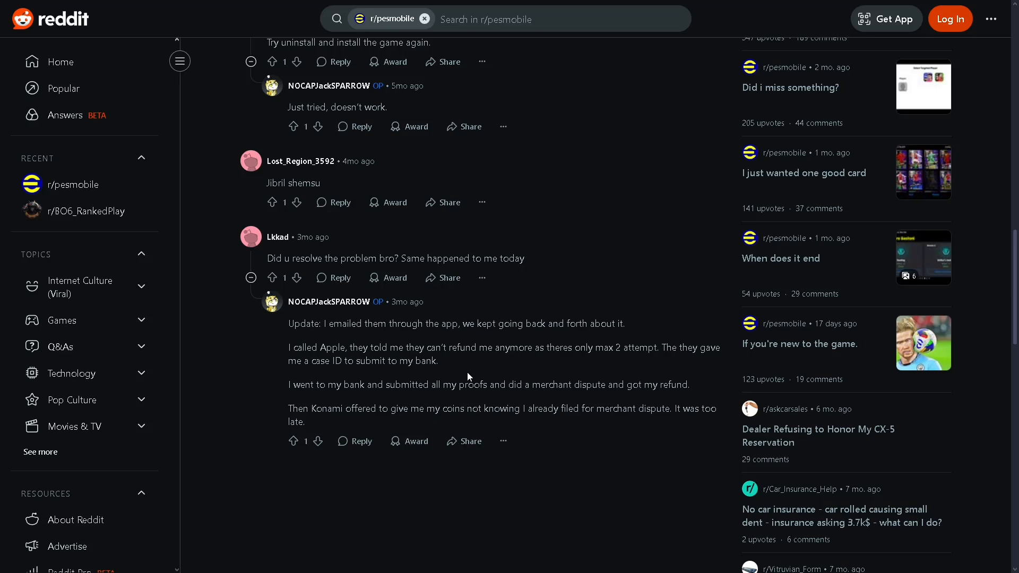
mouse_move(585, 344)
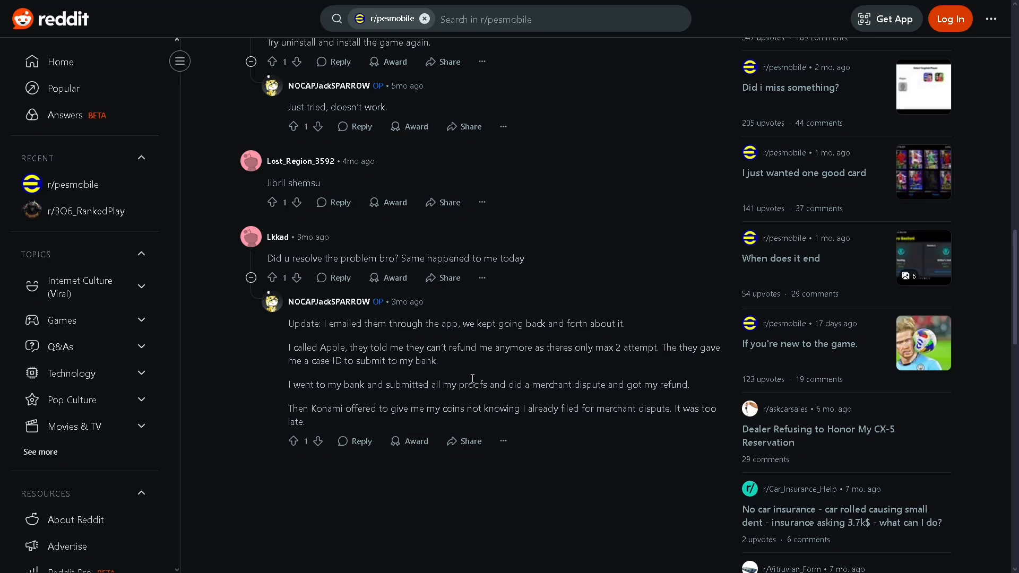
mouse_move(699, 341)
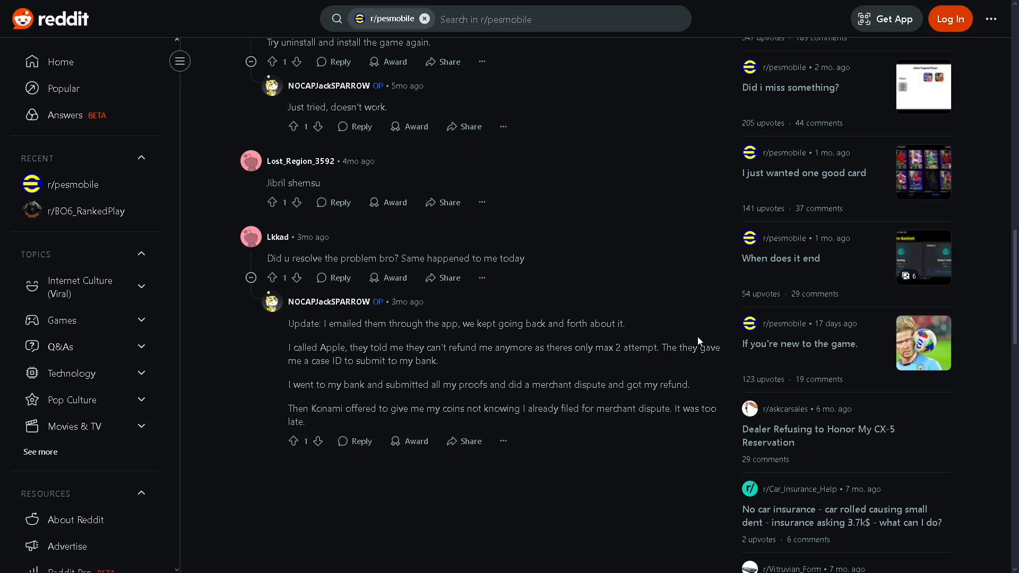